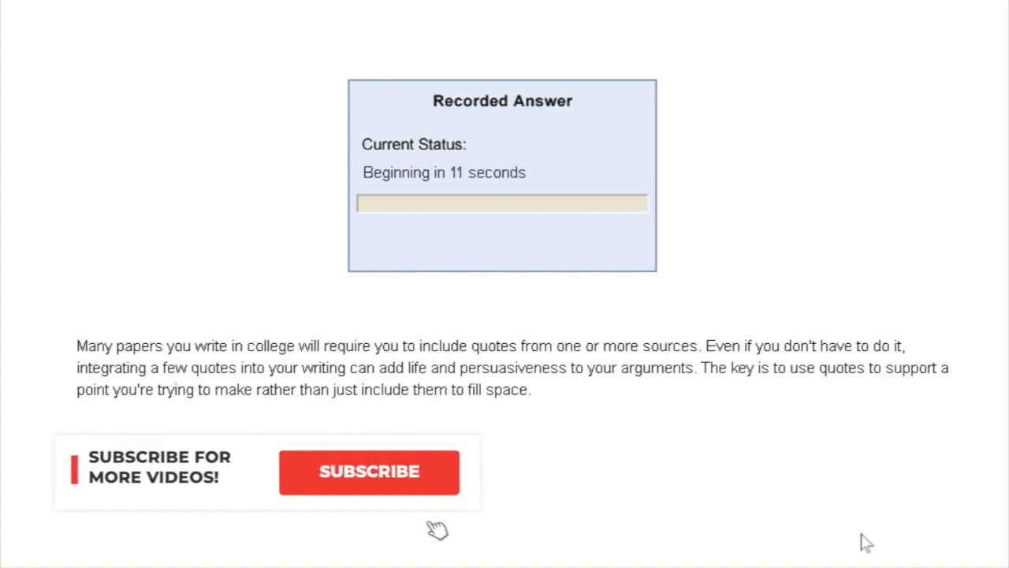
# Record the read-aloud answer for the passage about using quotes in college papers.
pyautogui.click(369, 470)
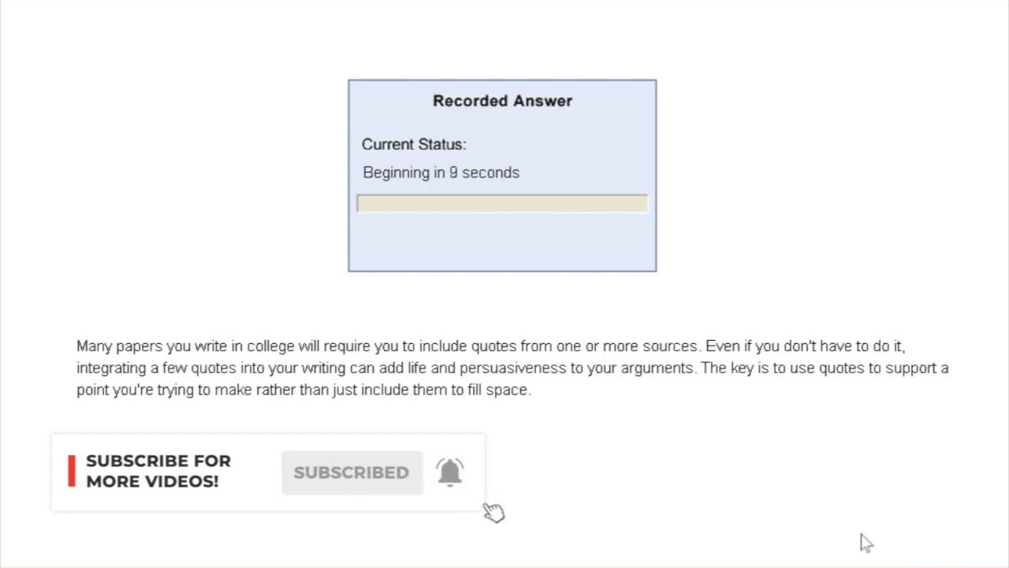
pyautogui.moveTo(766, 416)
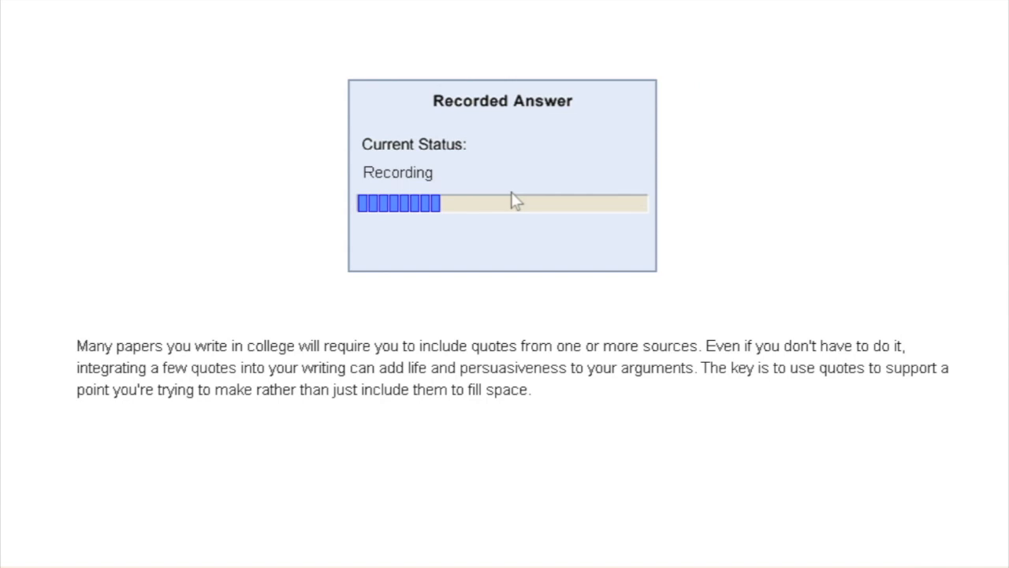
pyautogui.moveTo(391, 221)
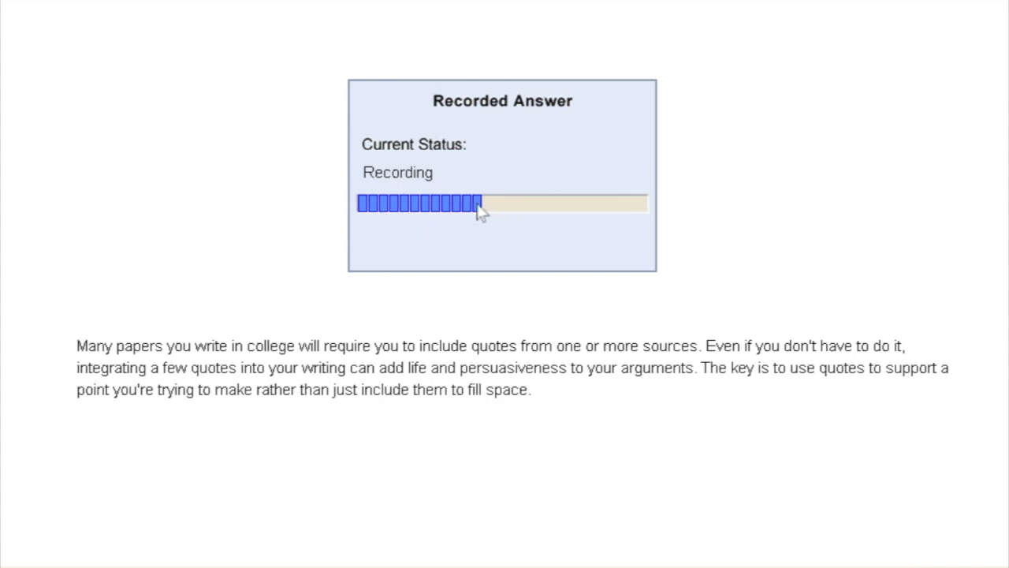
pyautogui.moveTo(672, 242)
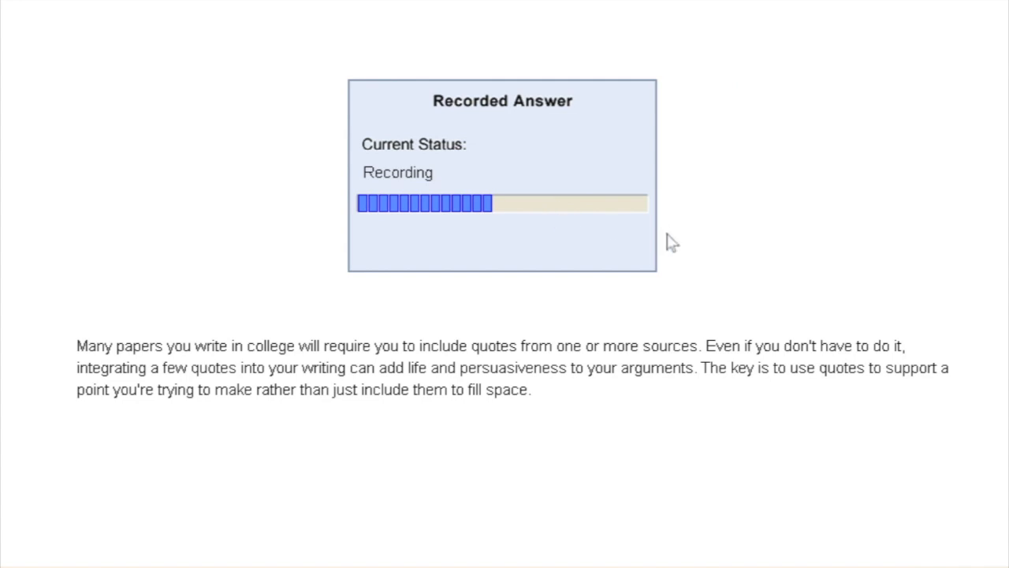
pyautogui.moveTo(562, 401)
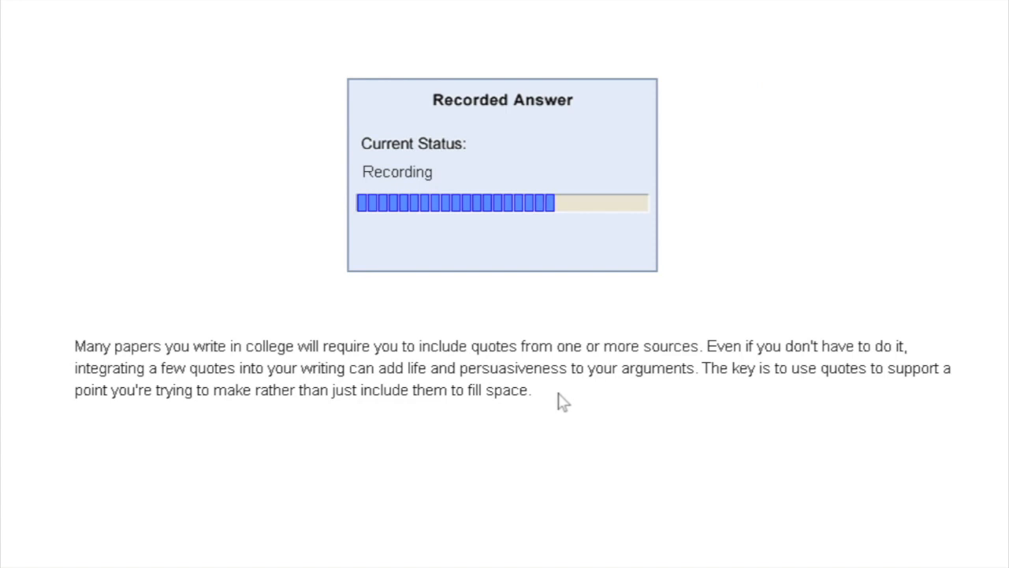
pyautogui.moveTo(605, 402)
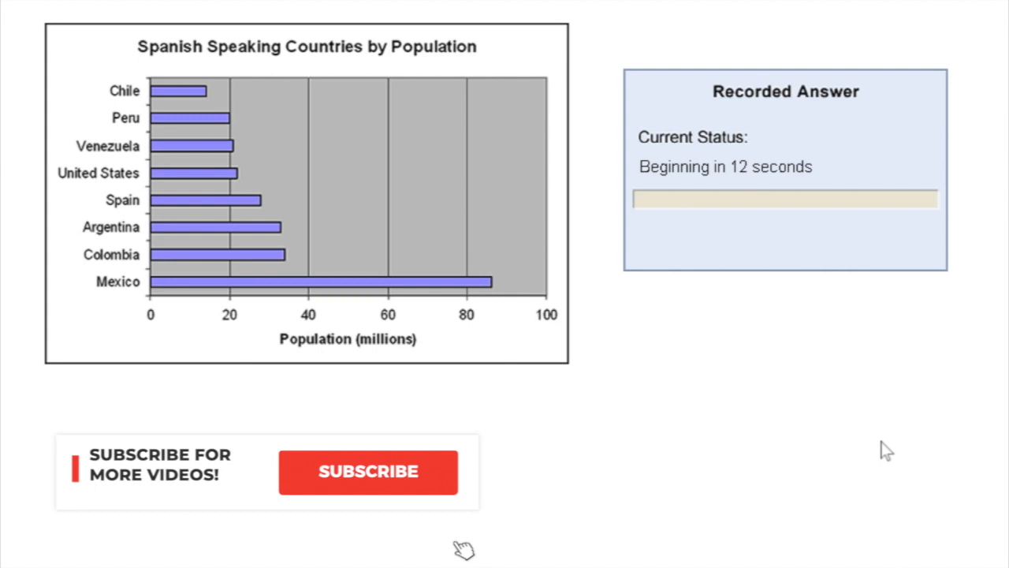
# Record a spoken description of the Spanish Speaking Countries by Population bar chart.
pyautogui.click(369, 471)
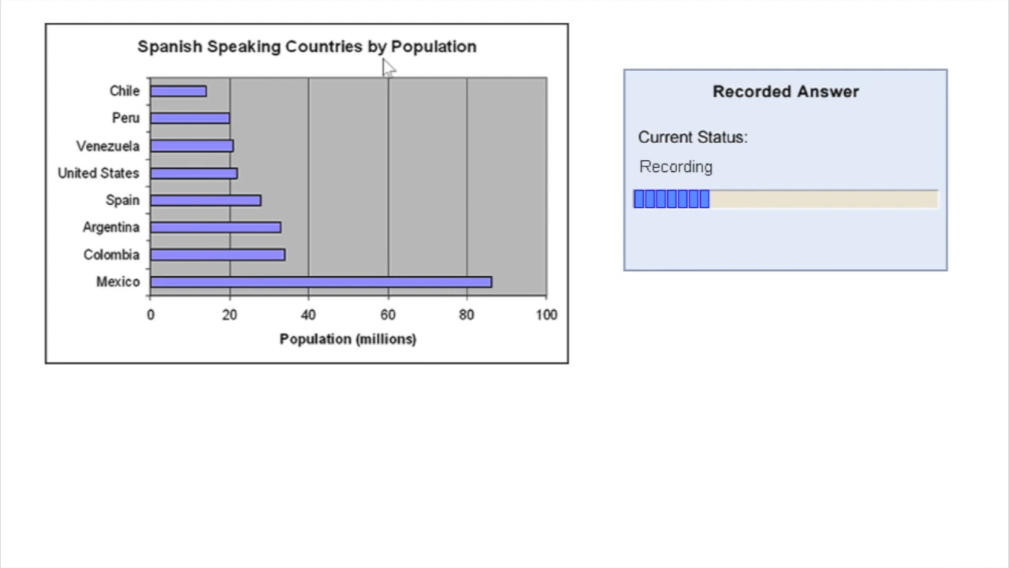
pyautogui.moveTo(328, 288)
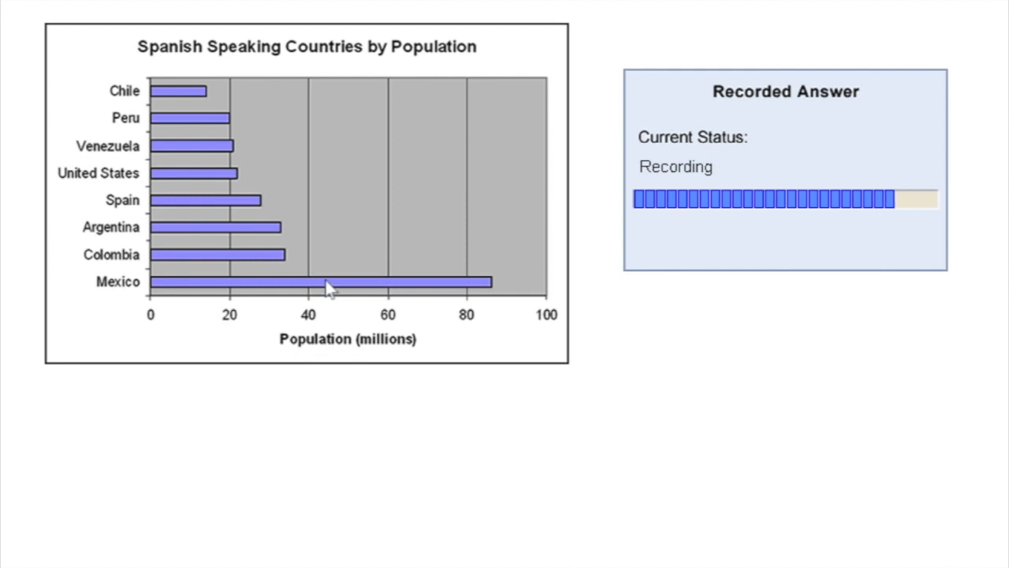
pyautogui.moveTo(779, 366)
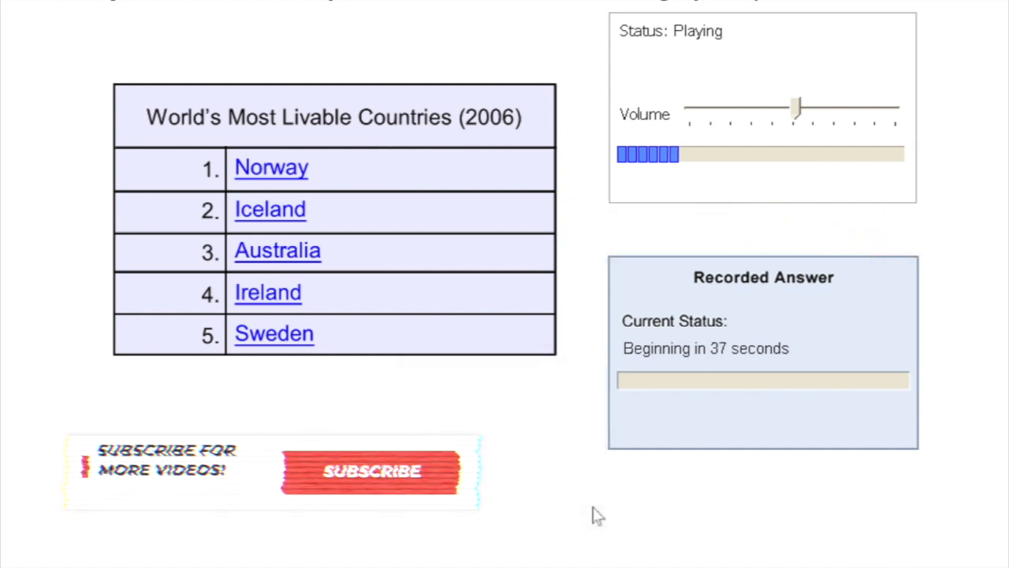
# Play the World's Most Livable Countries (2006) lecture and record its retelling.
pyautogui.click(372, 470)
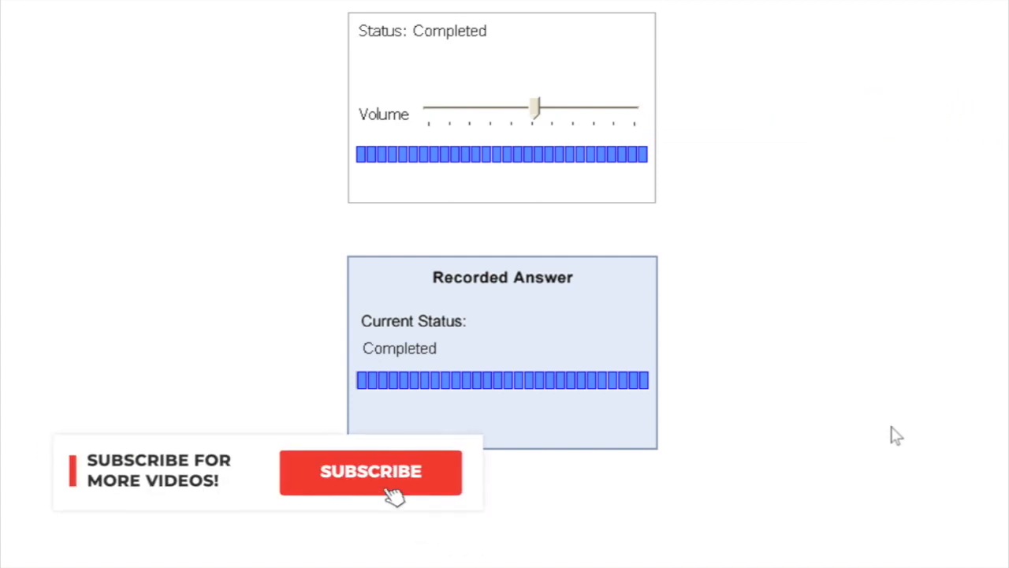
pyautogui.click(370, 471)
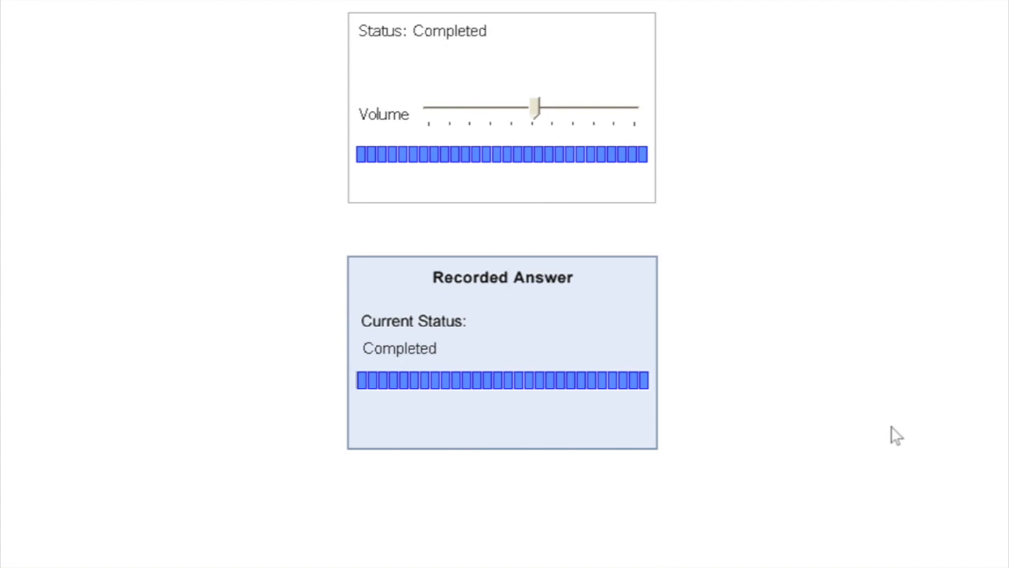
pyautogui.moveTo(896, 436)
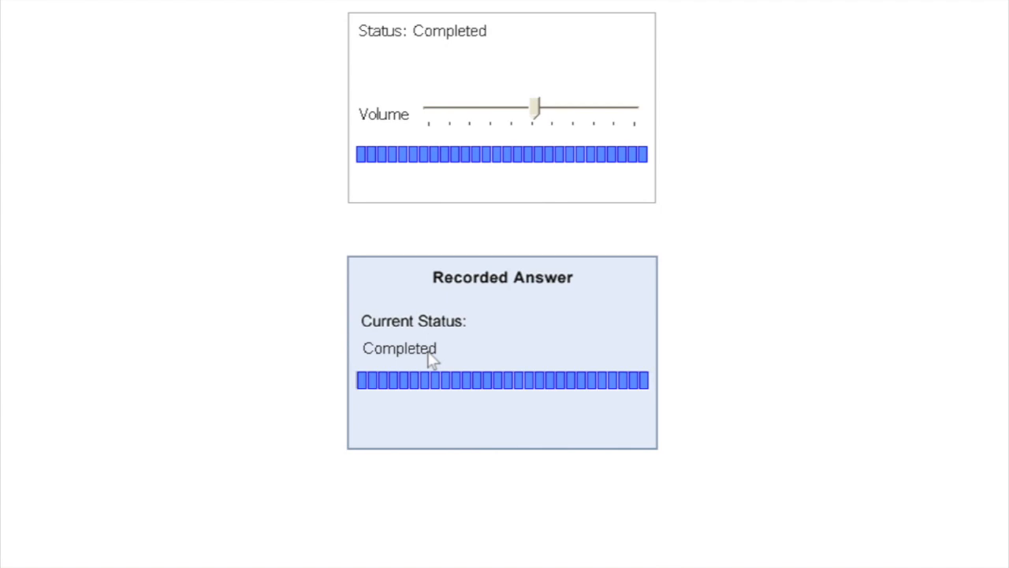
pyautogui.moveTo(615, 355)
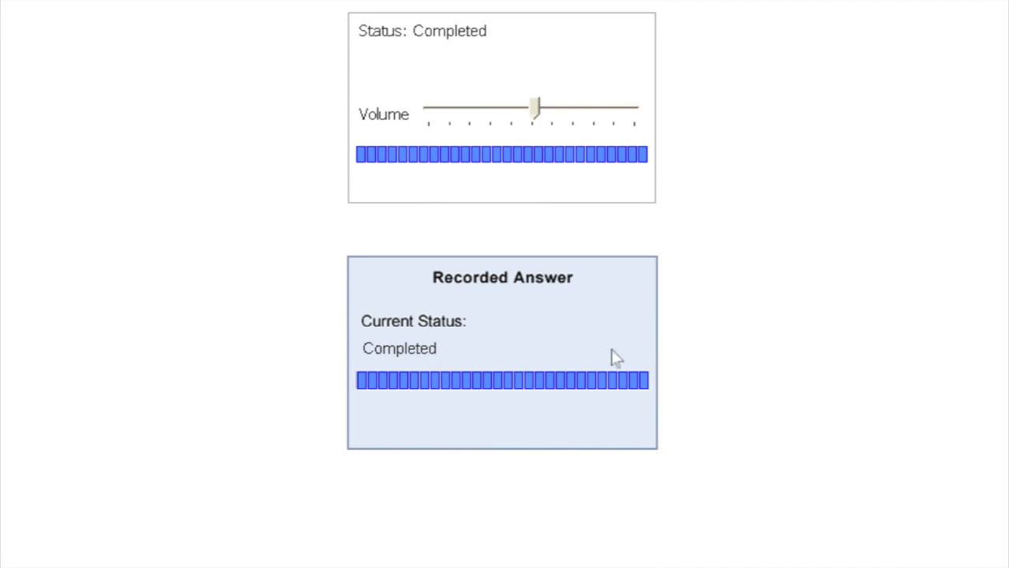
pyautogui.moveTo(634, 383)
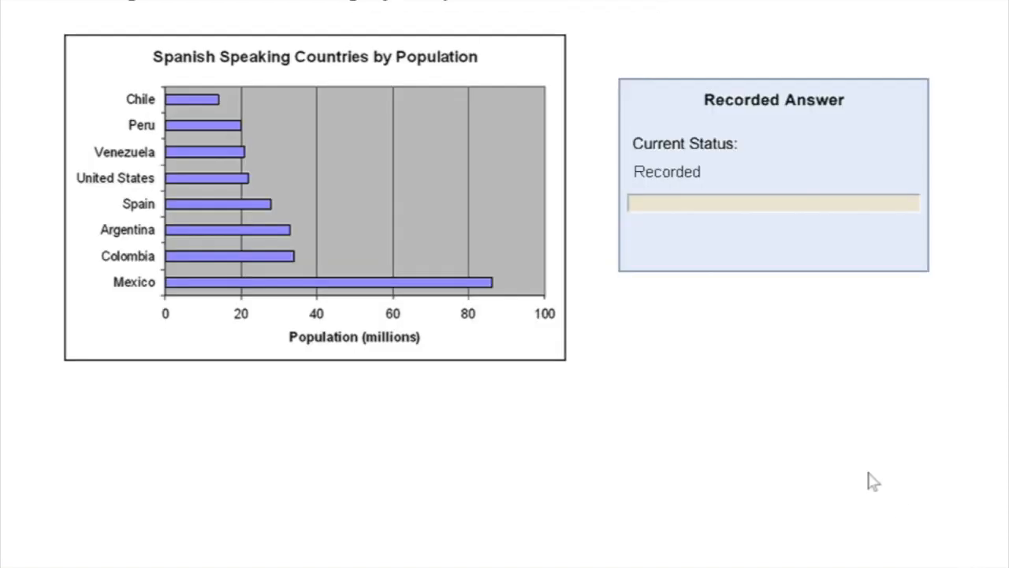
pyautogui.moveTo(866, 473)
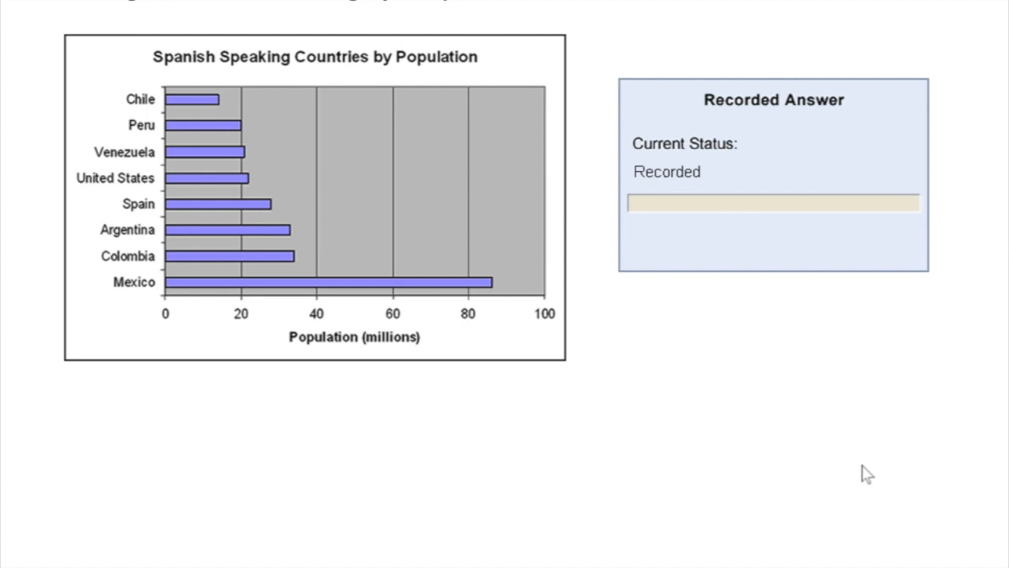